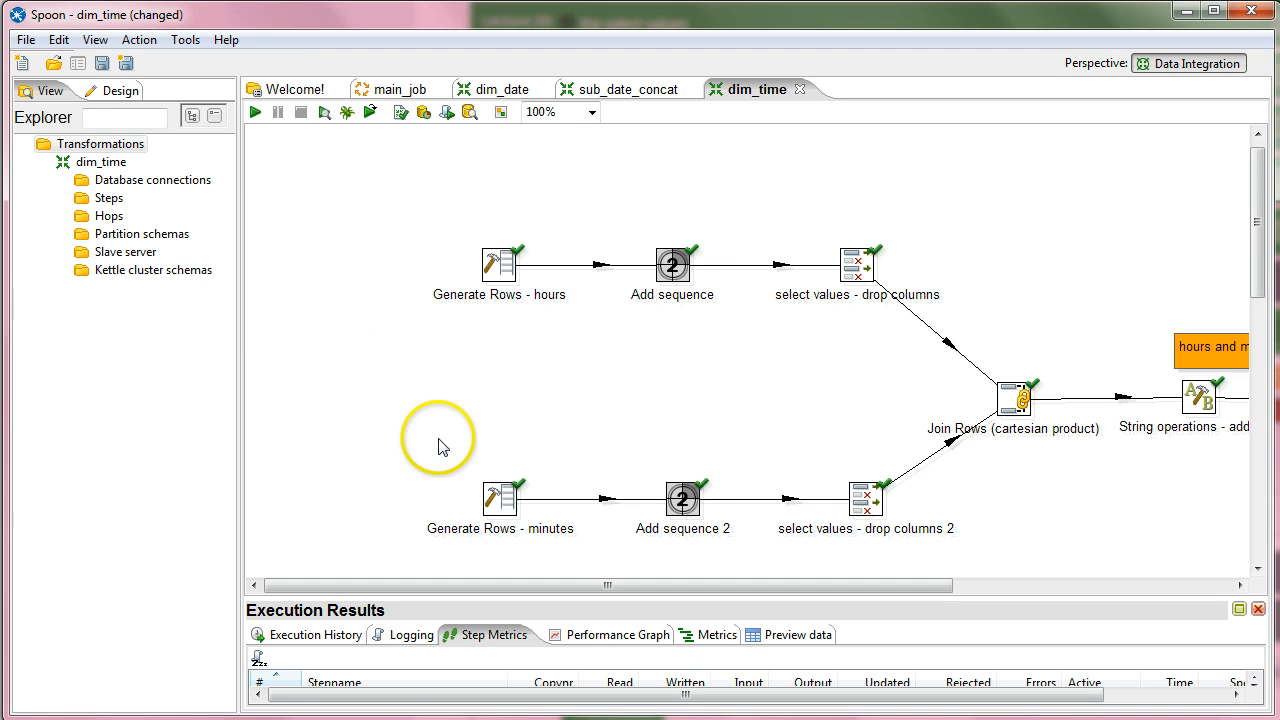
Step: Set the Generate Rows - minutes step limit to 60 rows
double_click(499, 498)
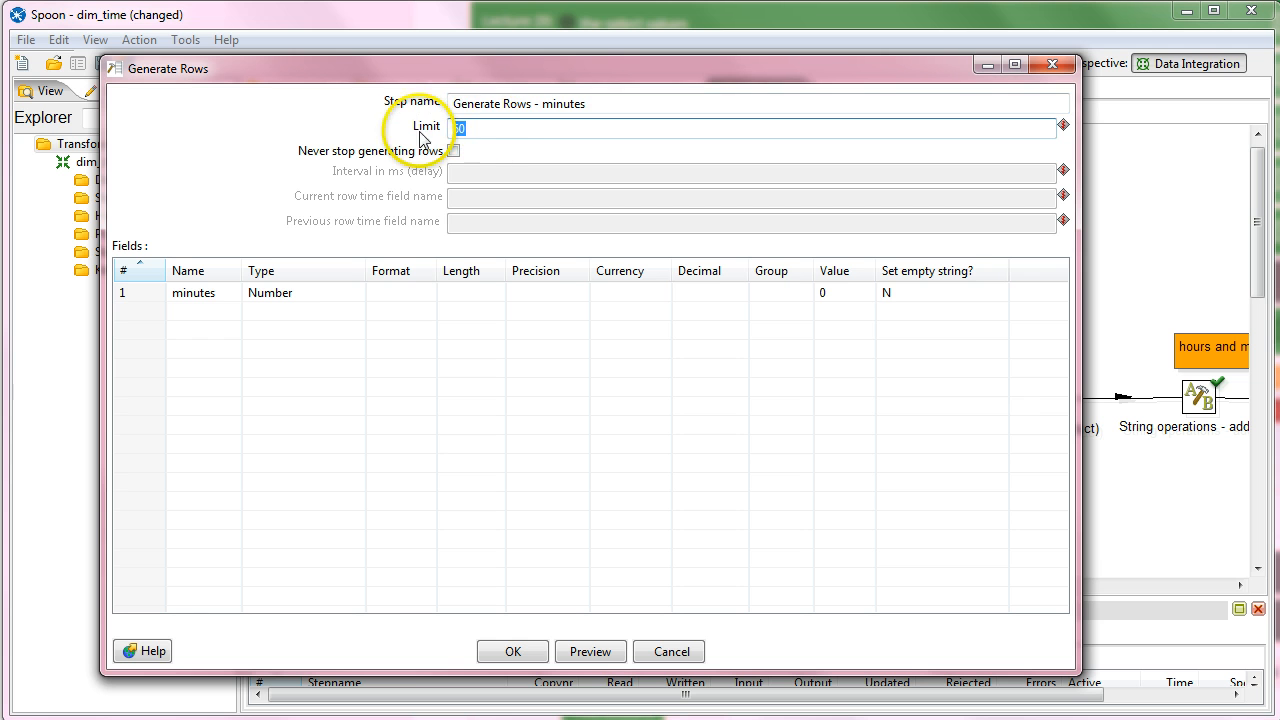
type("60")
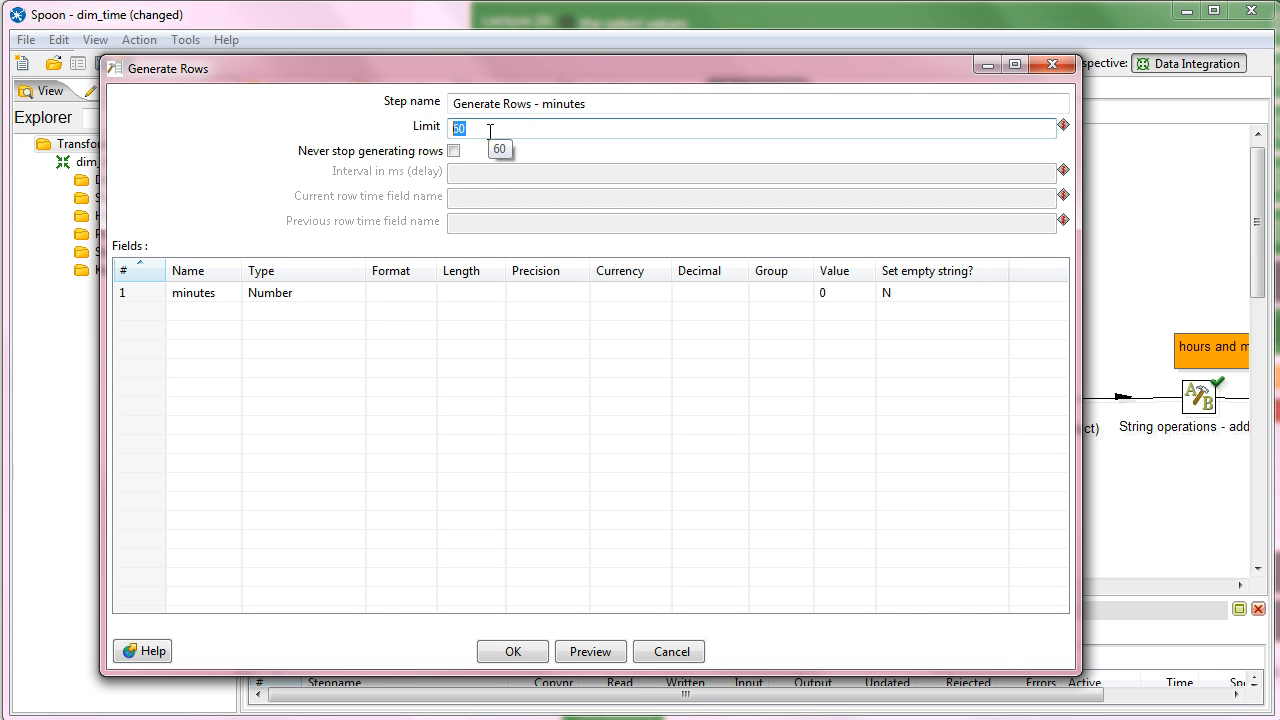
mouse_move(492, 131)
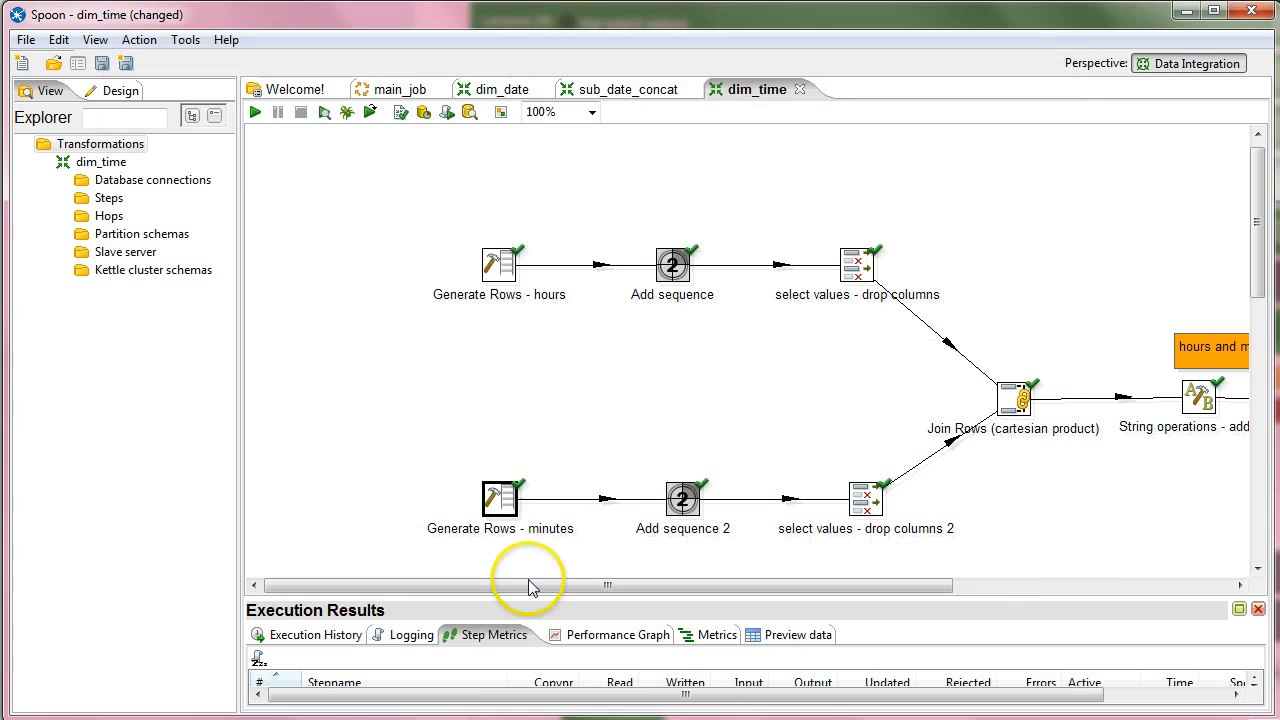
double_click(683, 498)
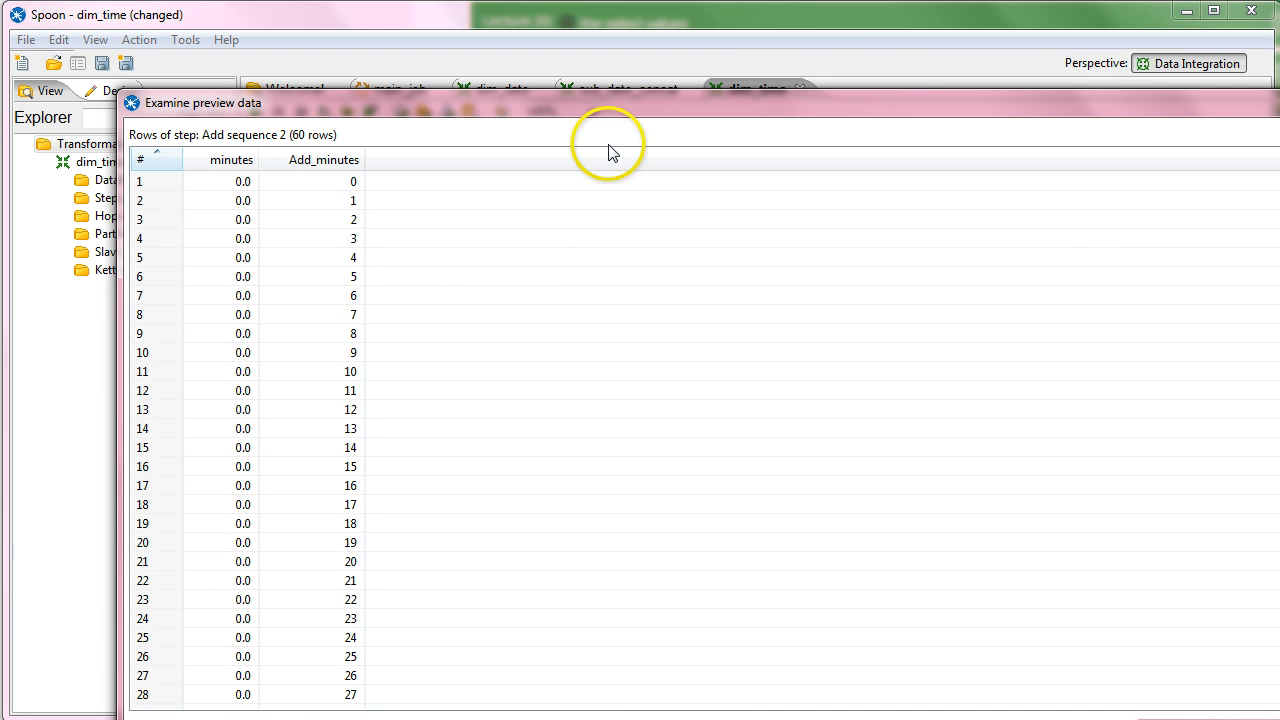
scroll("down", 3)
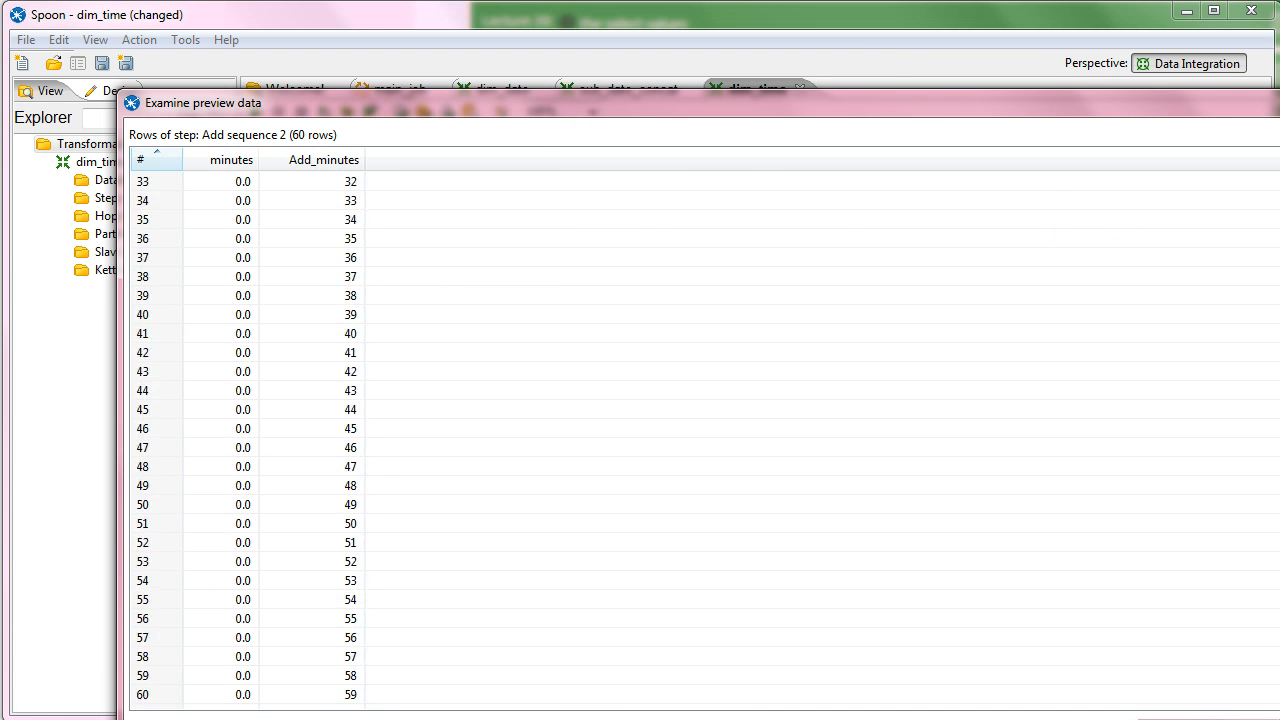
left_click(85, 42)
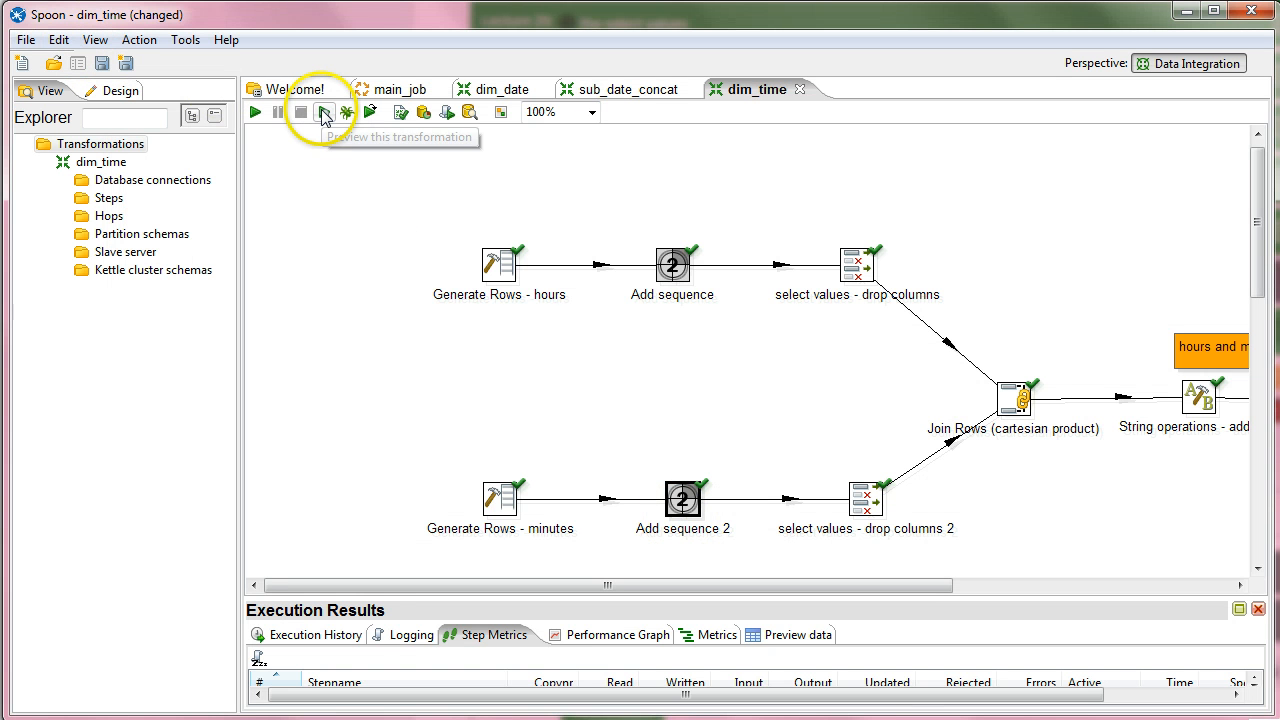
double_click(683, 498)
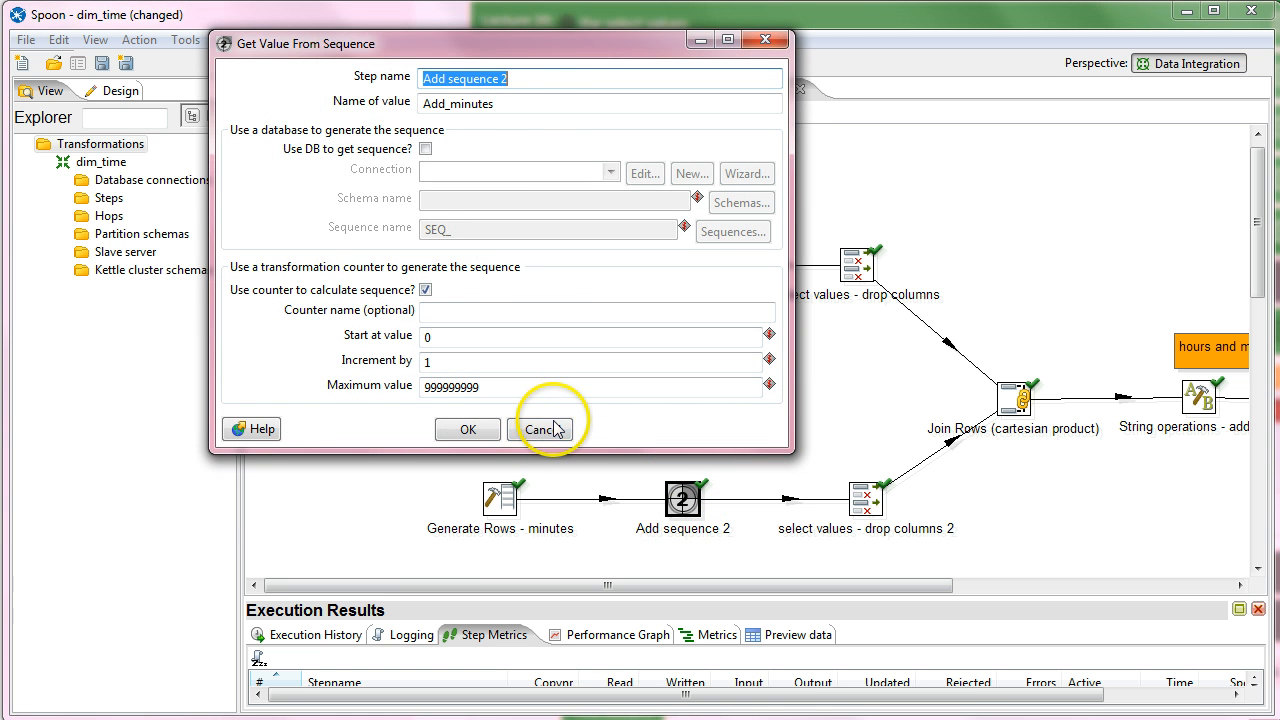
left_click(543, 429)
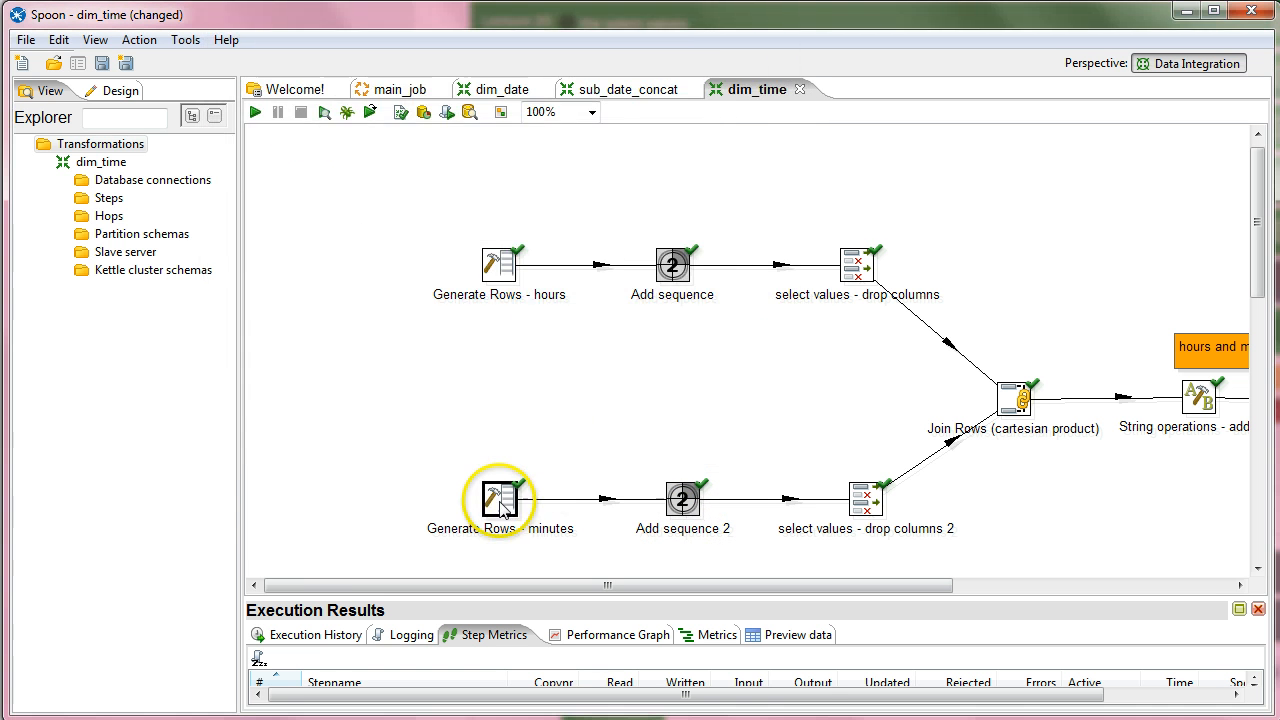
double_click(499, 500)
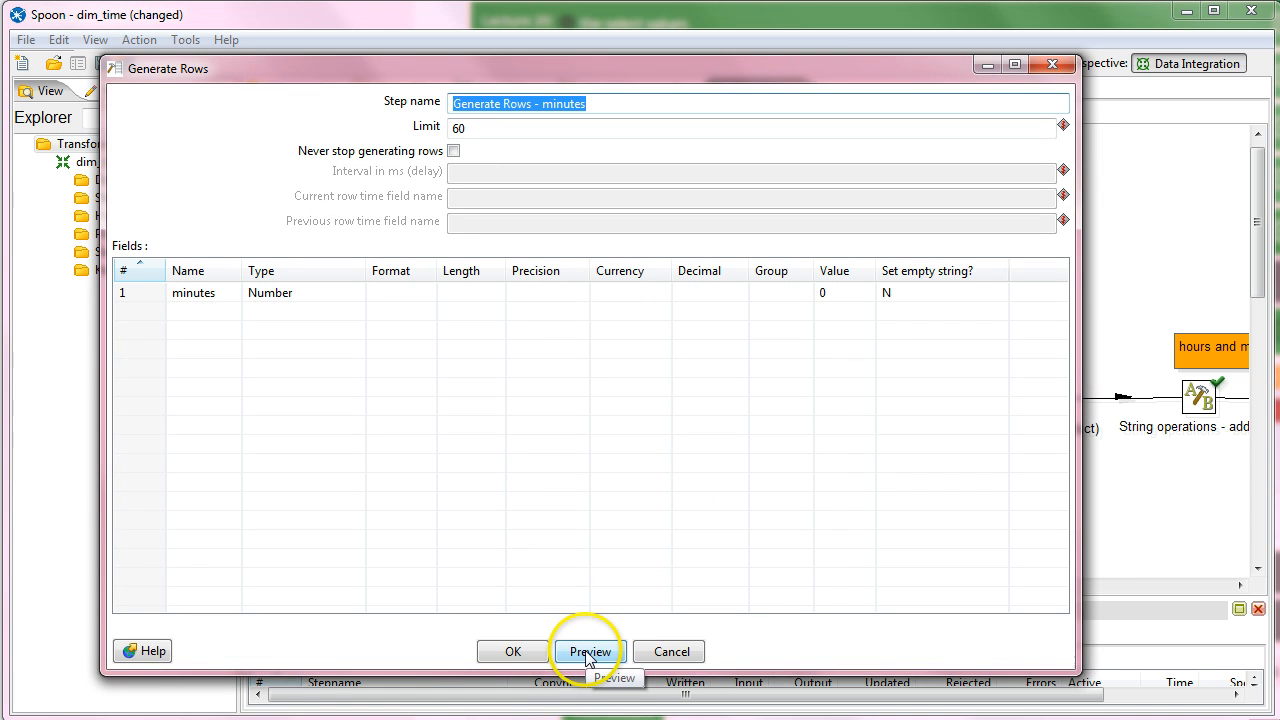
left_click(589, 651)
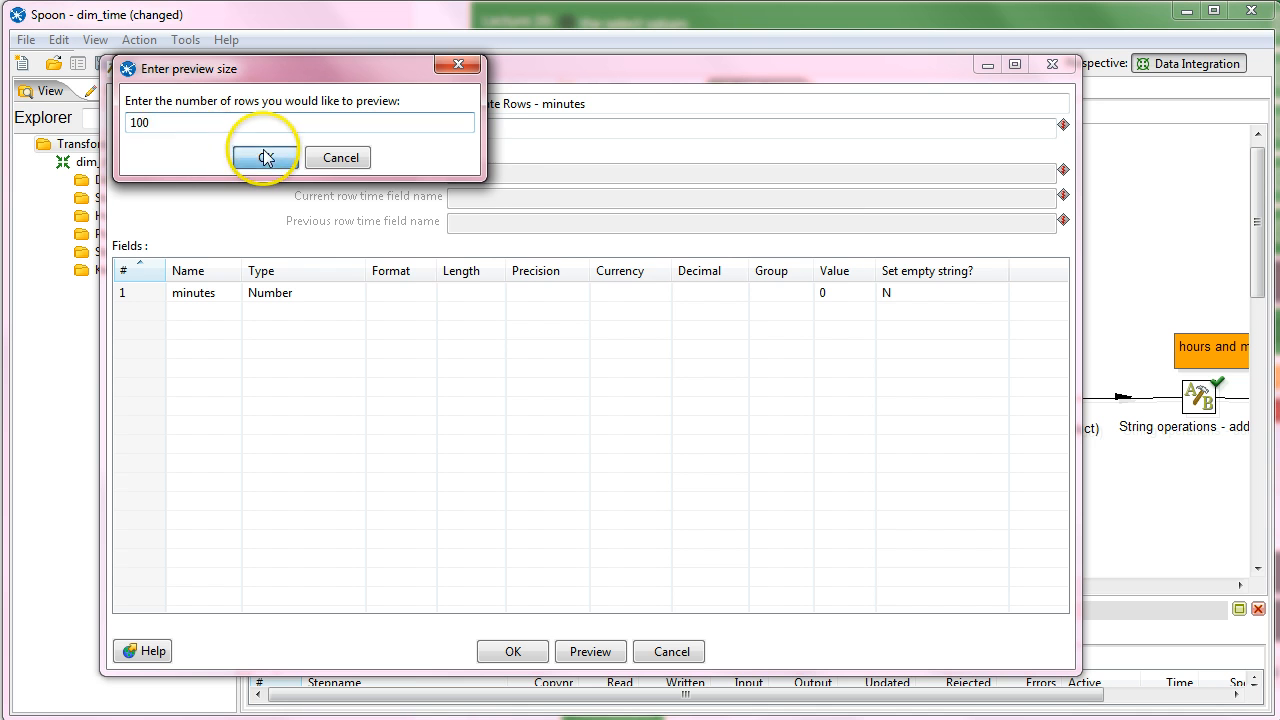
left_click(264, 158)
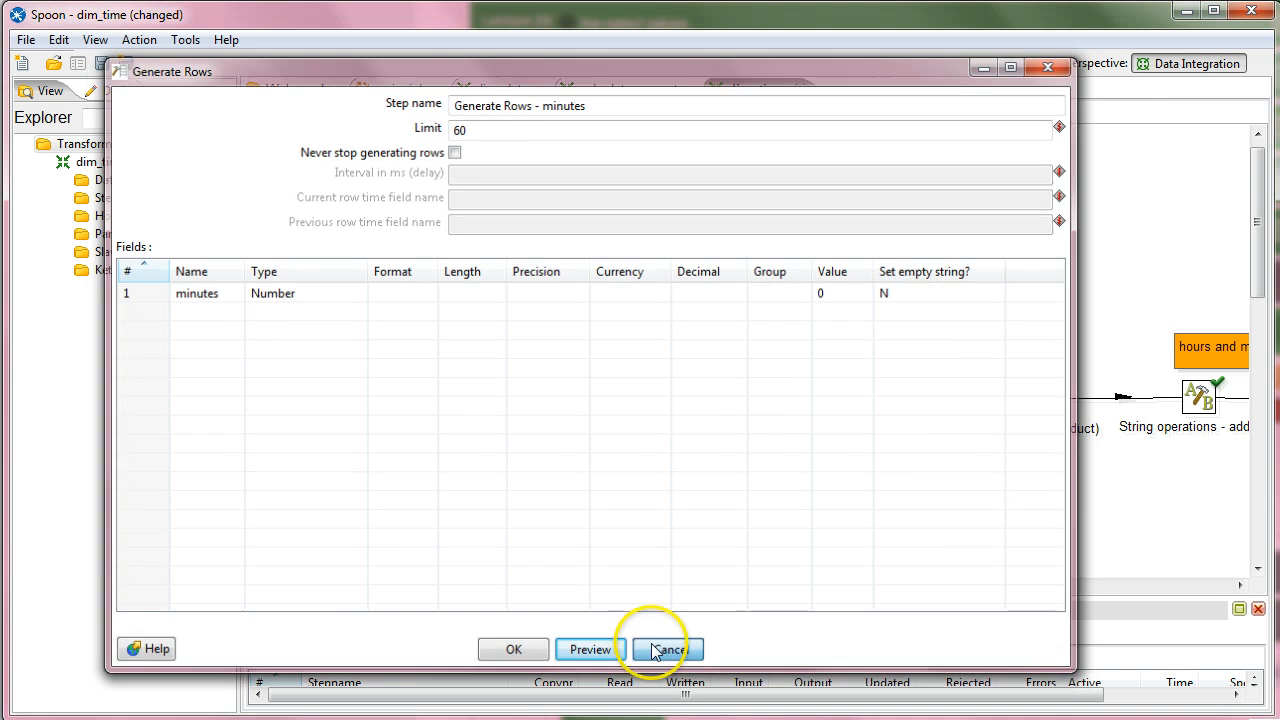
left_click(667, 649)
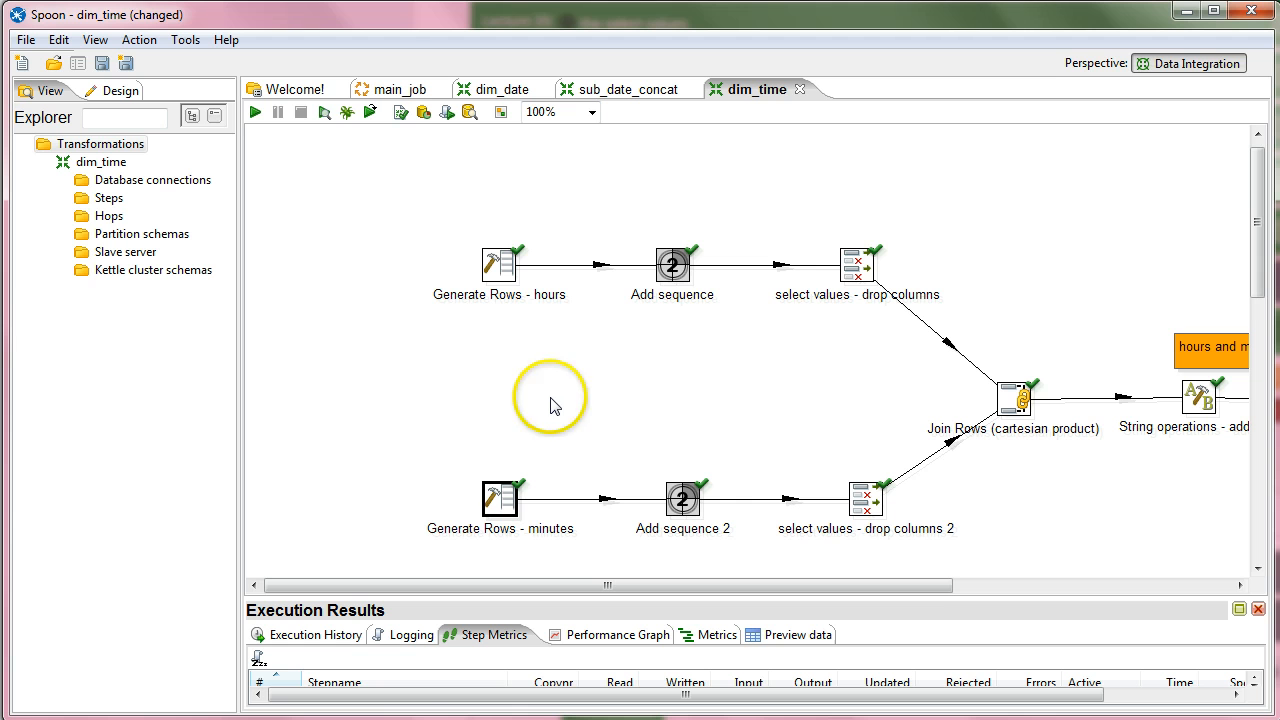
double_click(866, 499)
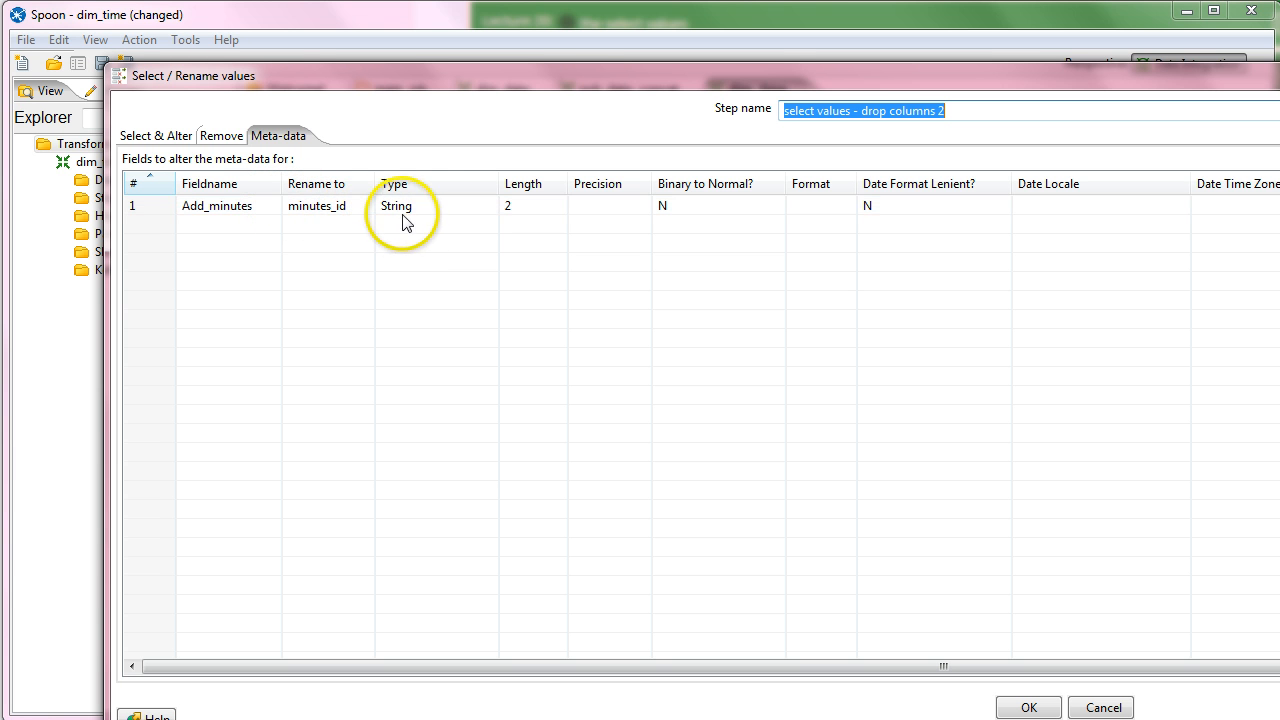
mouse_move(283, 157)
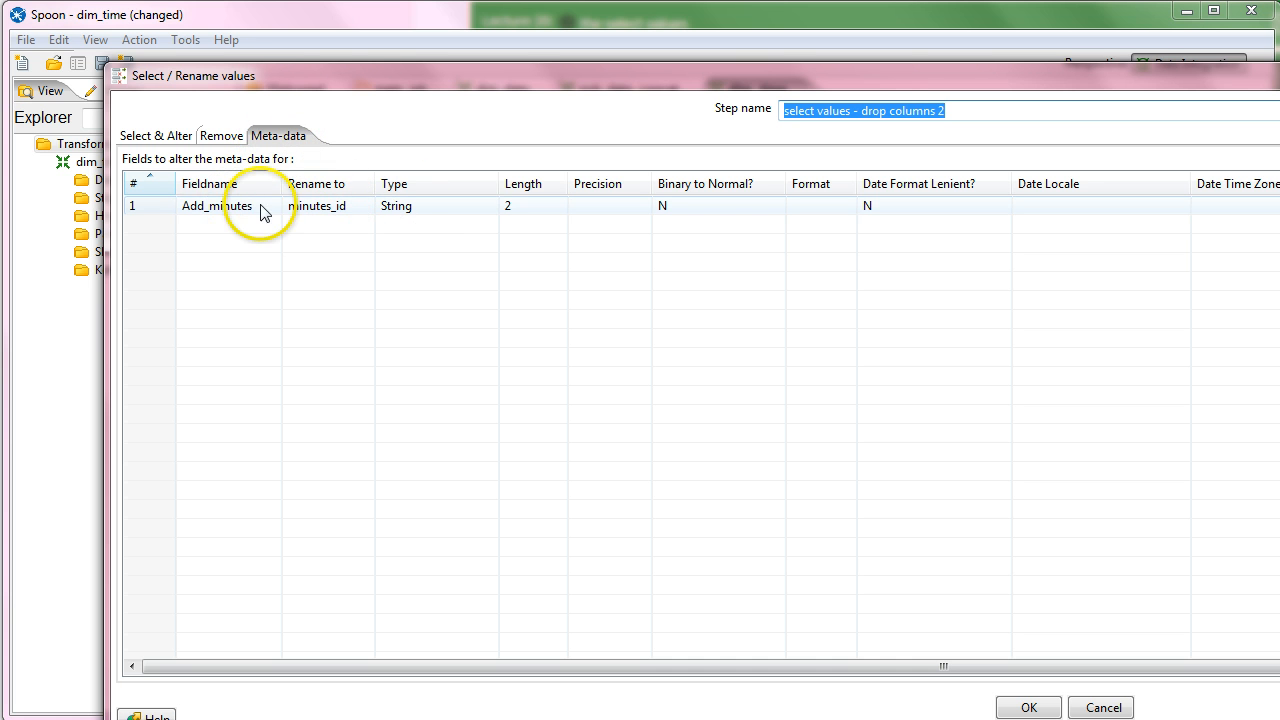
double_click(226, 205)
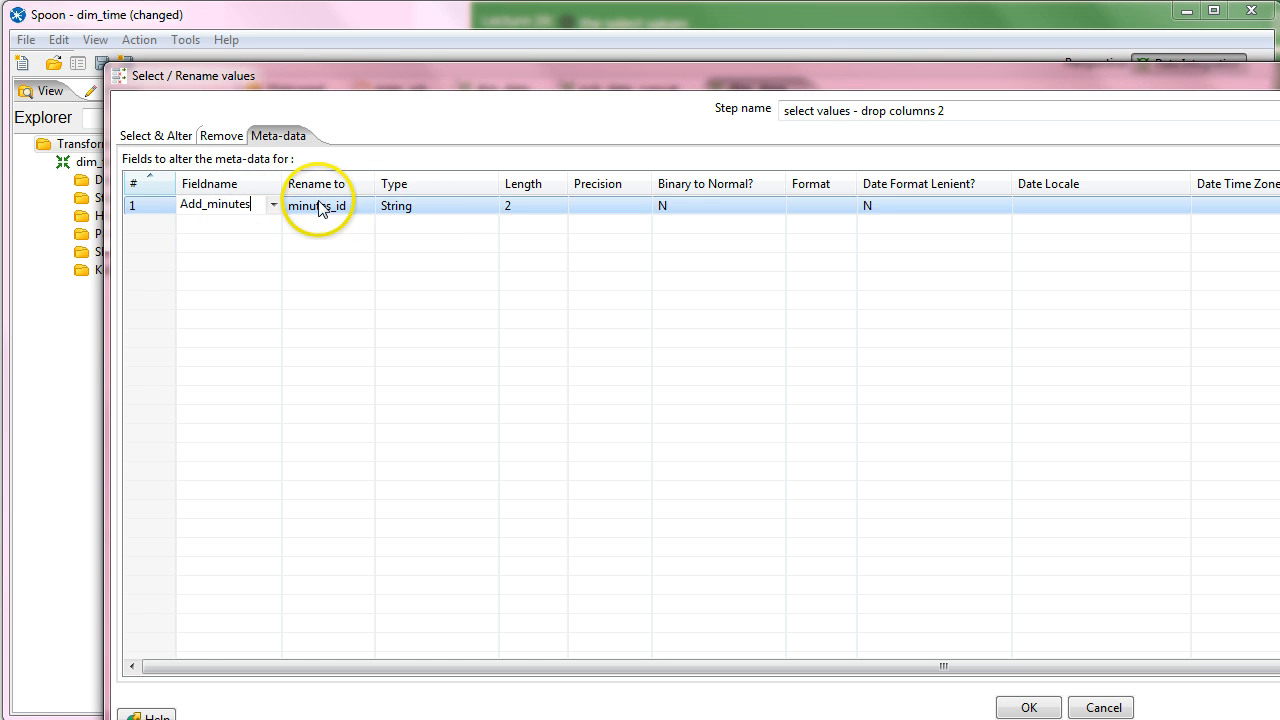
double_click(315, 205)
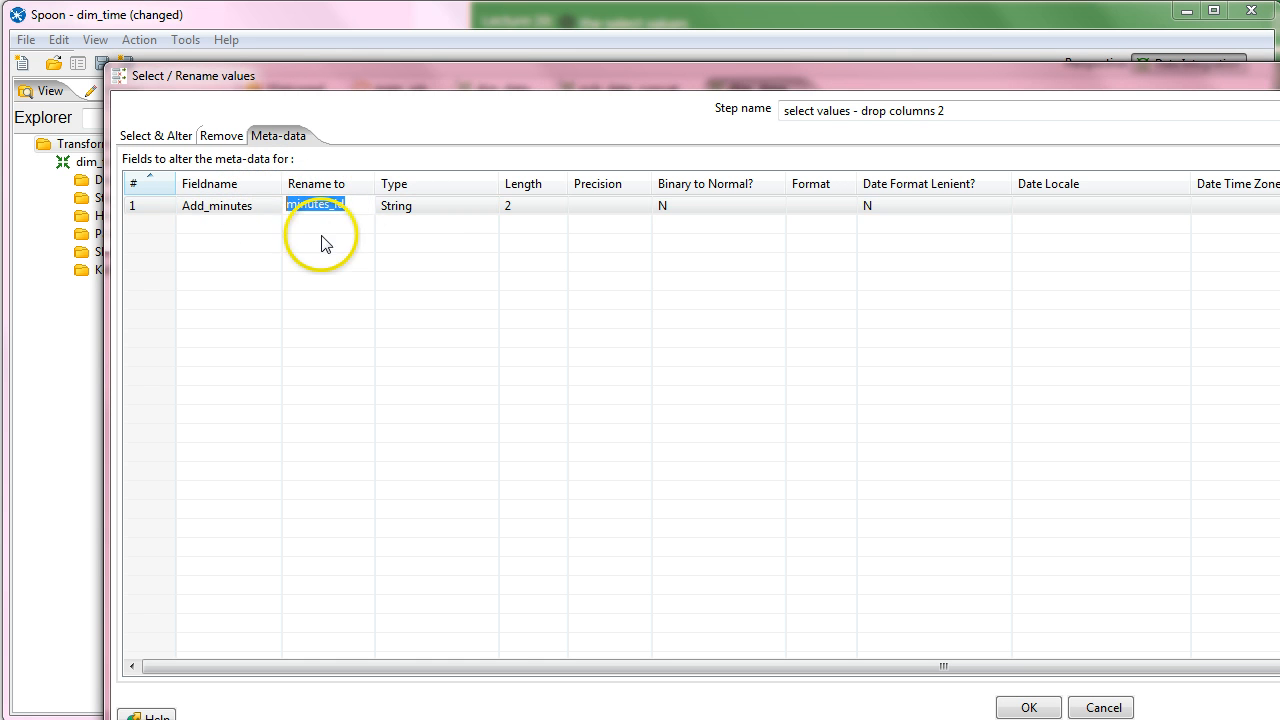
left_click(328, 204)
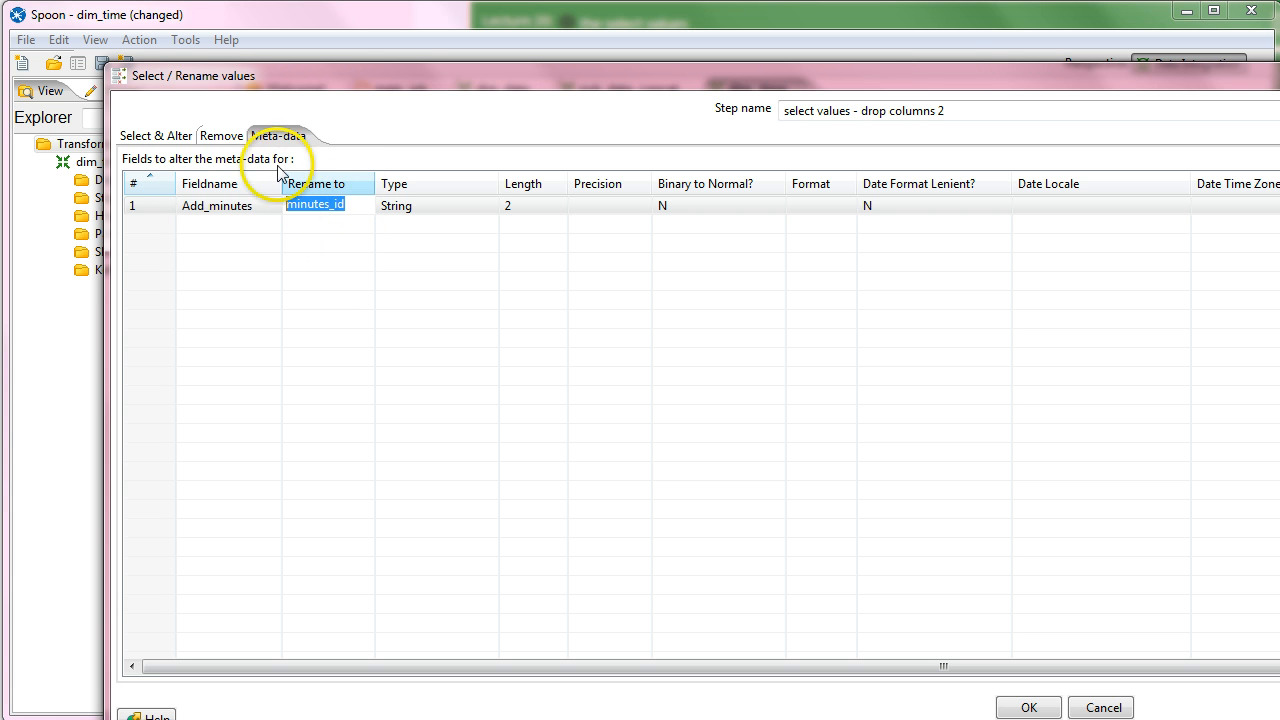
left_click(221, 135)
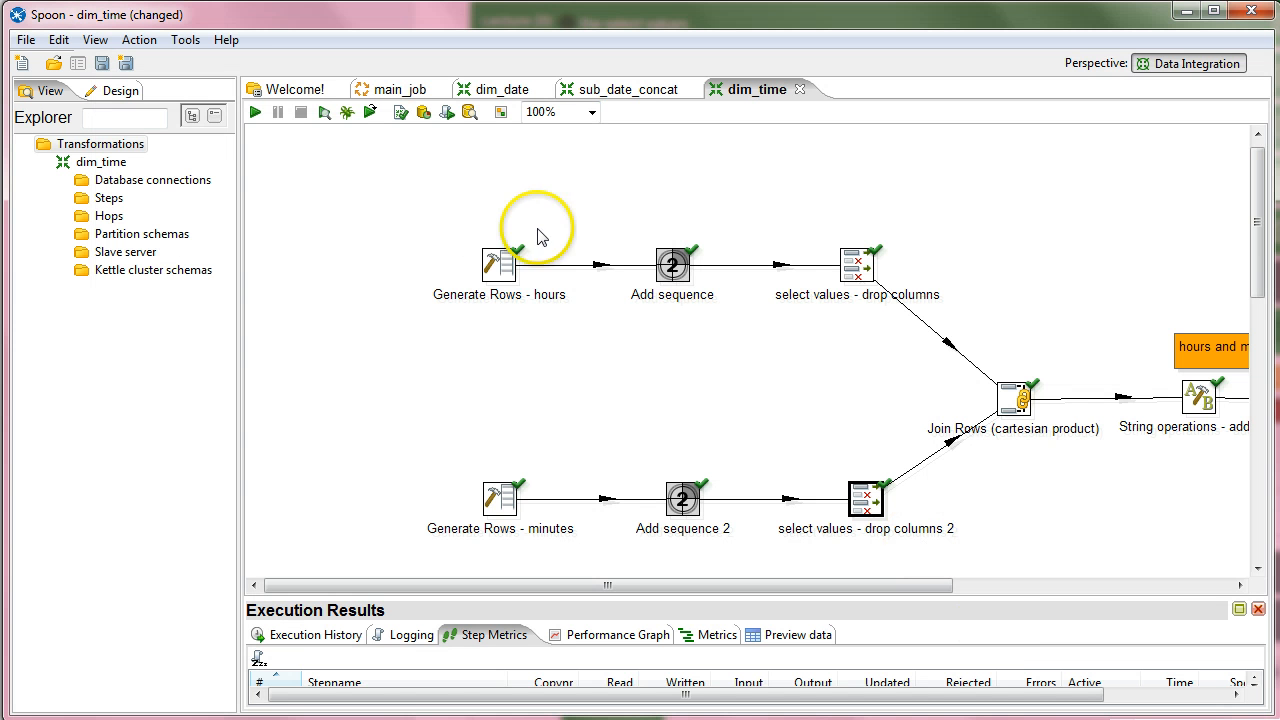
mouse_move(527, 188)
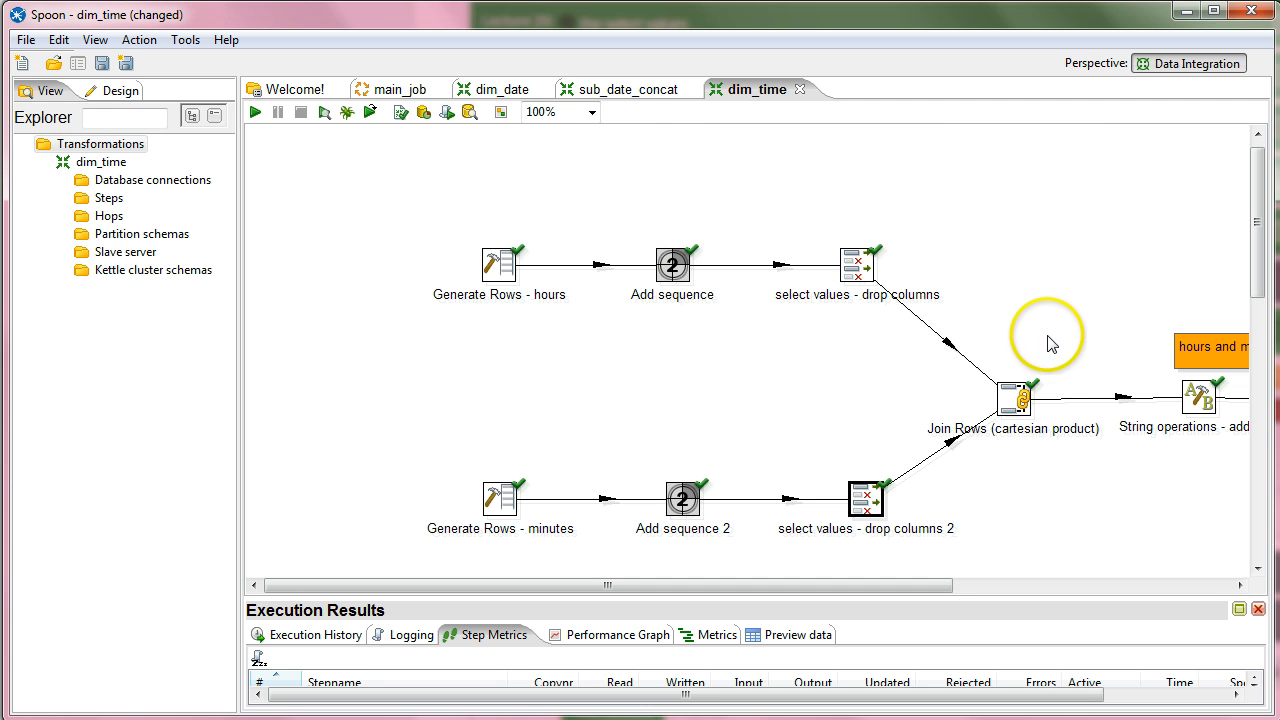
mouse_move(1010, 400)
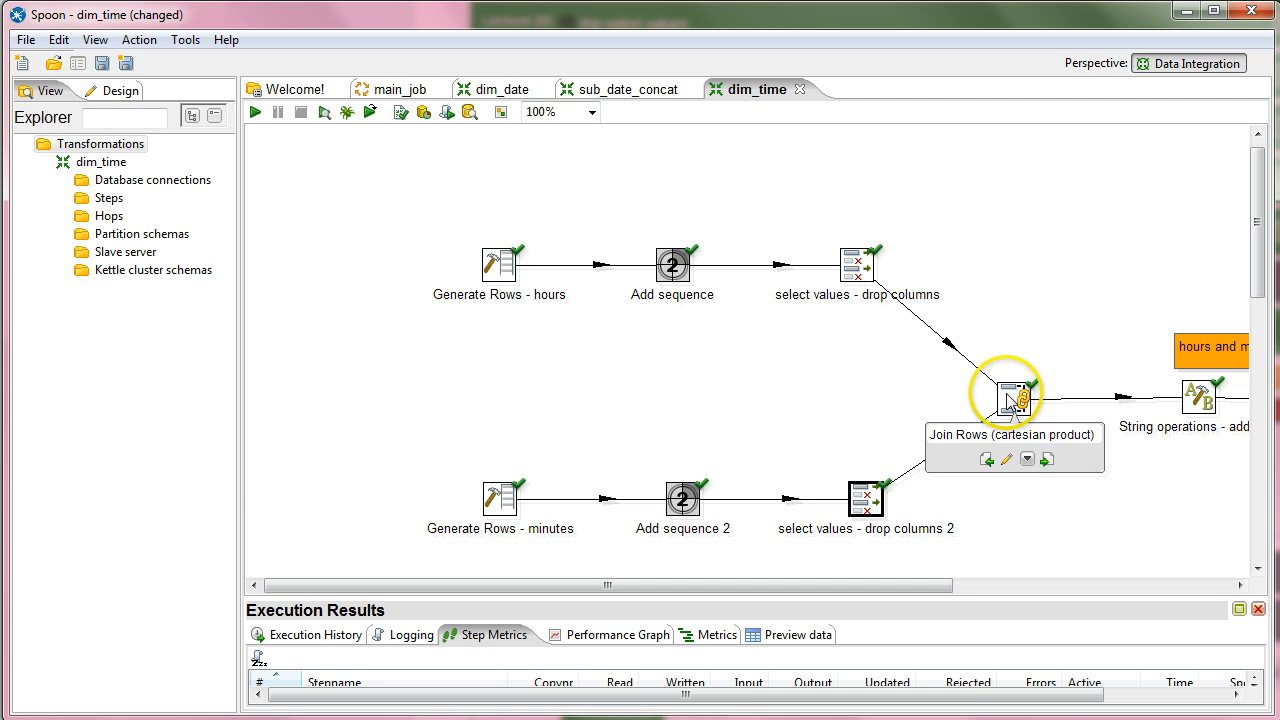
mouse_move(1010, 307)
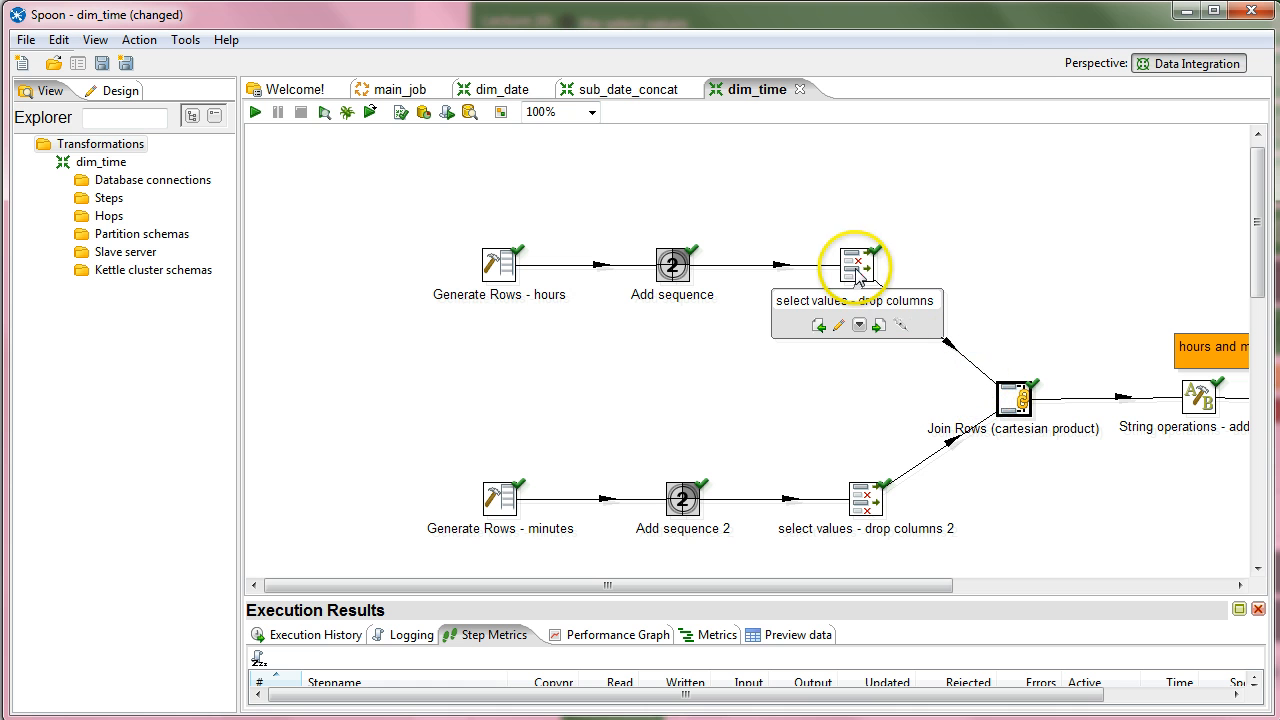
mouse_move(993, 497)
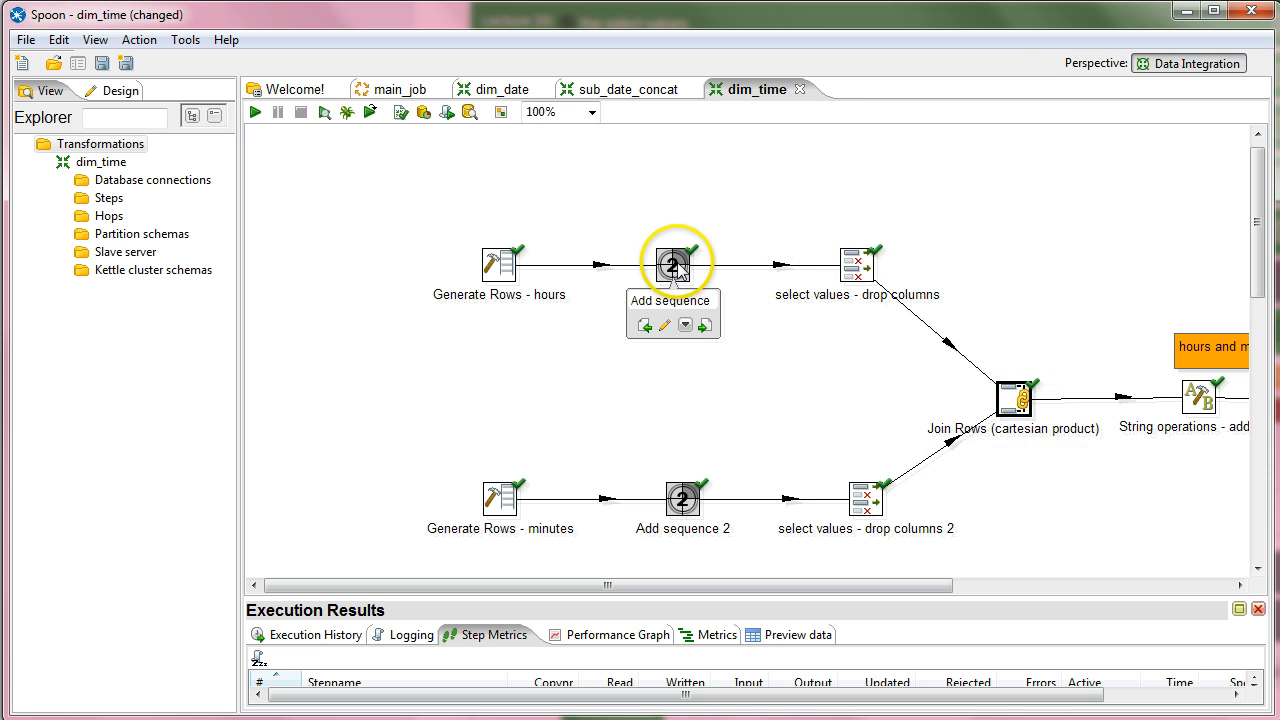
mouse_move(1013, 397)
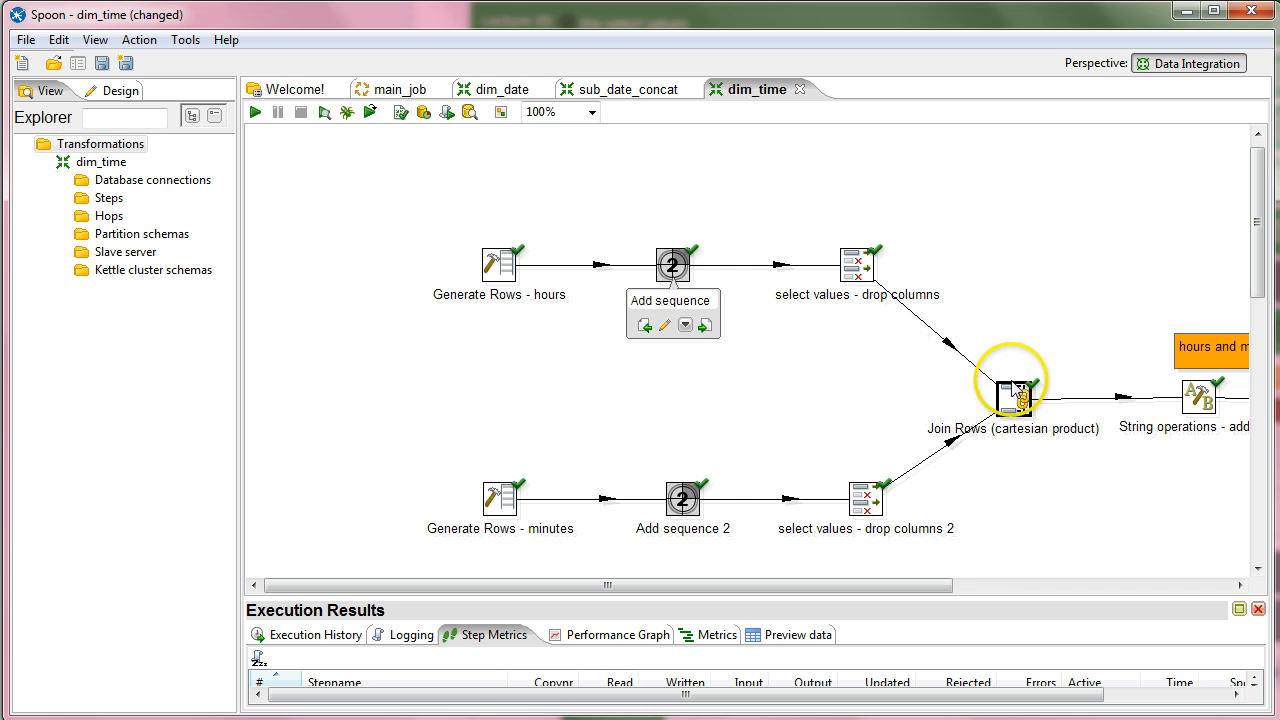
mouse_move(860, 250)
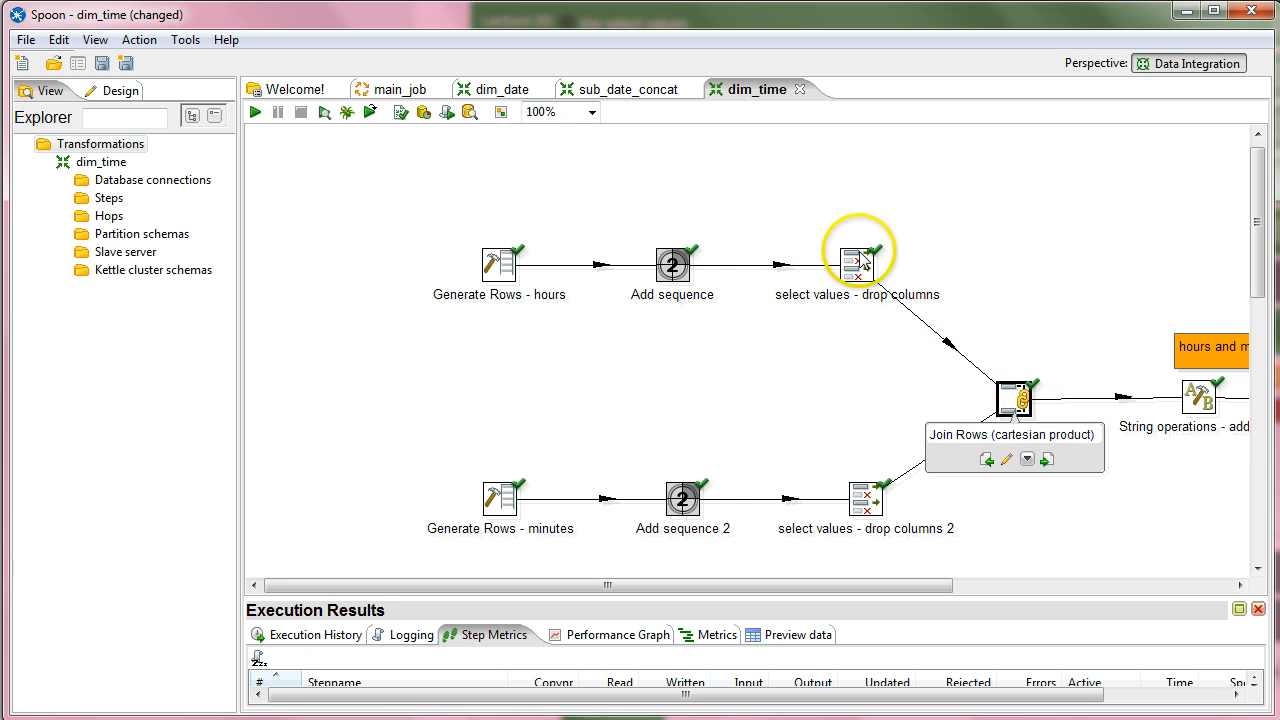
mouse_move(985, 360)
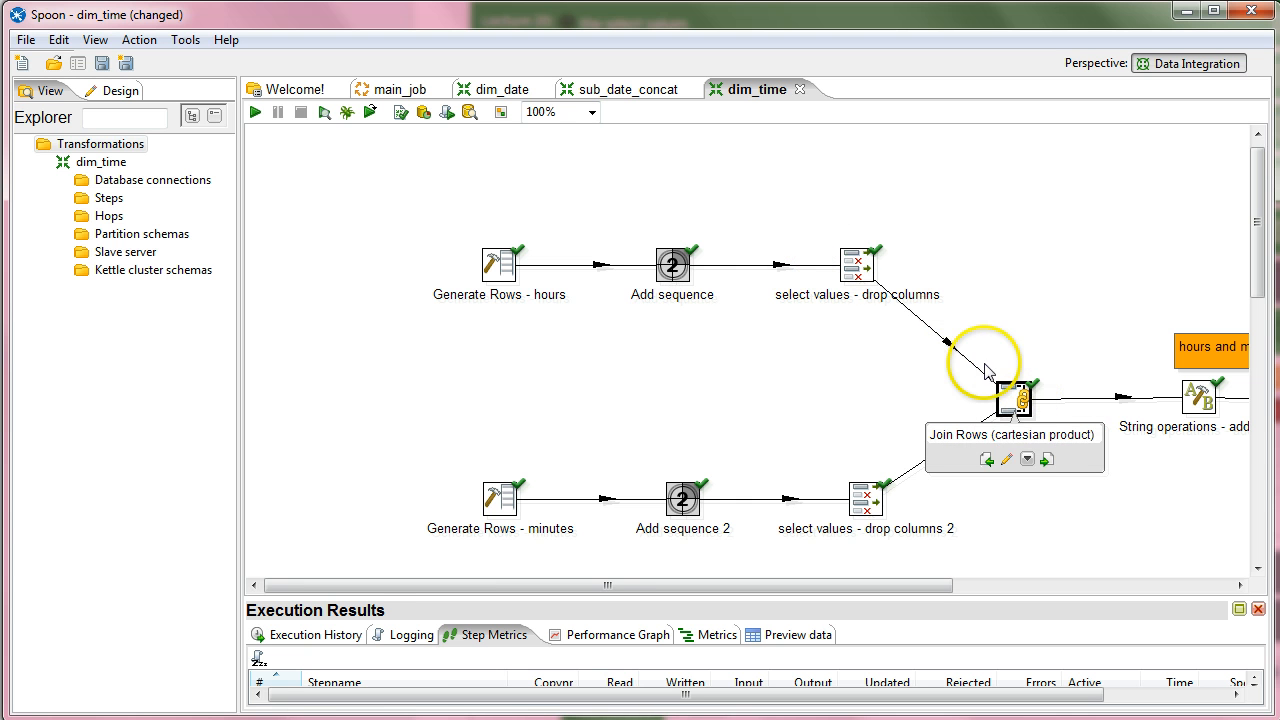
mouse_move(1015, 400)
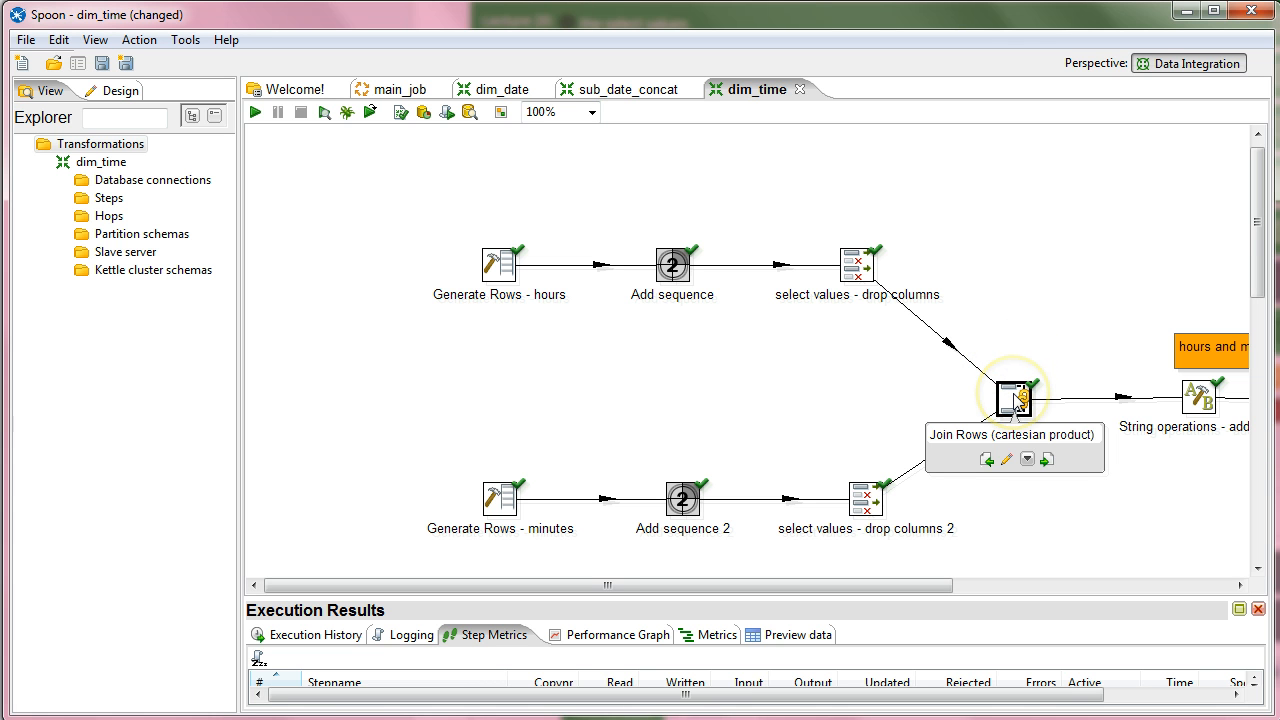
mouse_move(1015, 400)
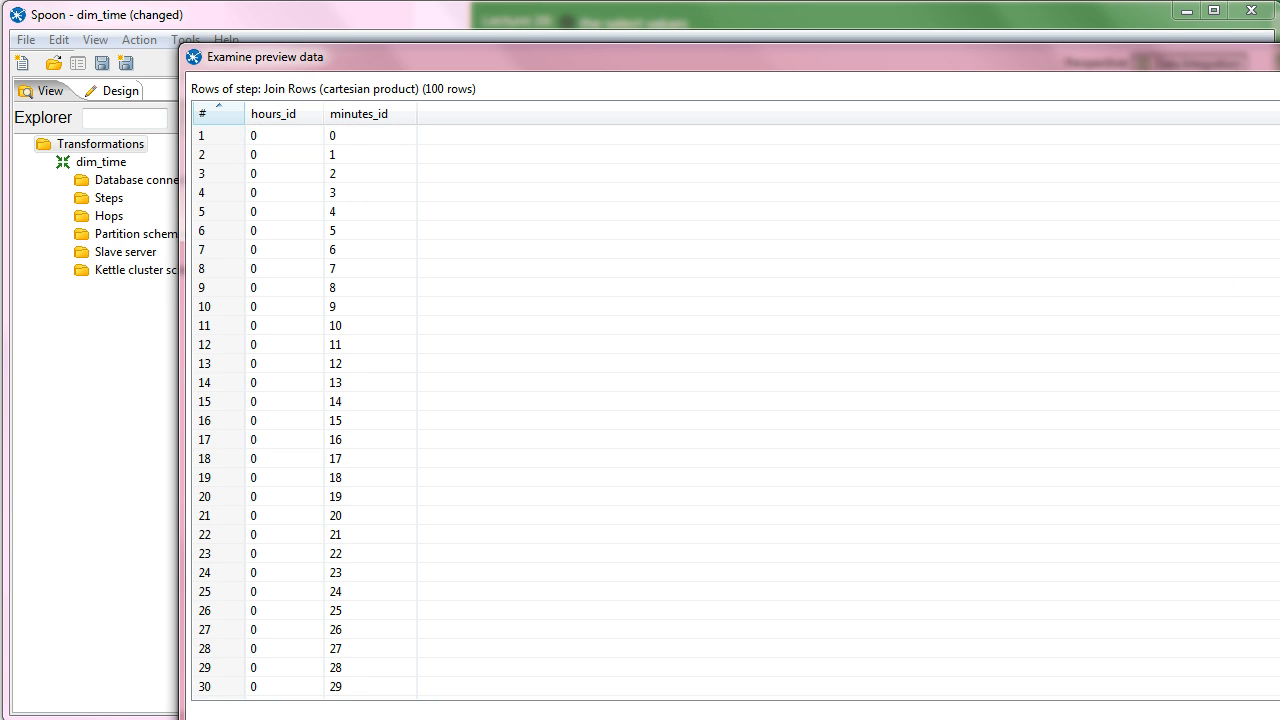
Step: Scroll the join preview to check each hours_id pairs with minutes 0–59
scroll("down", 3)
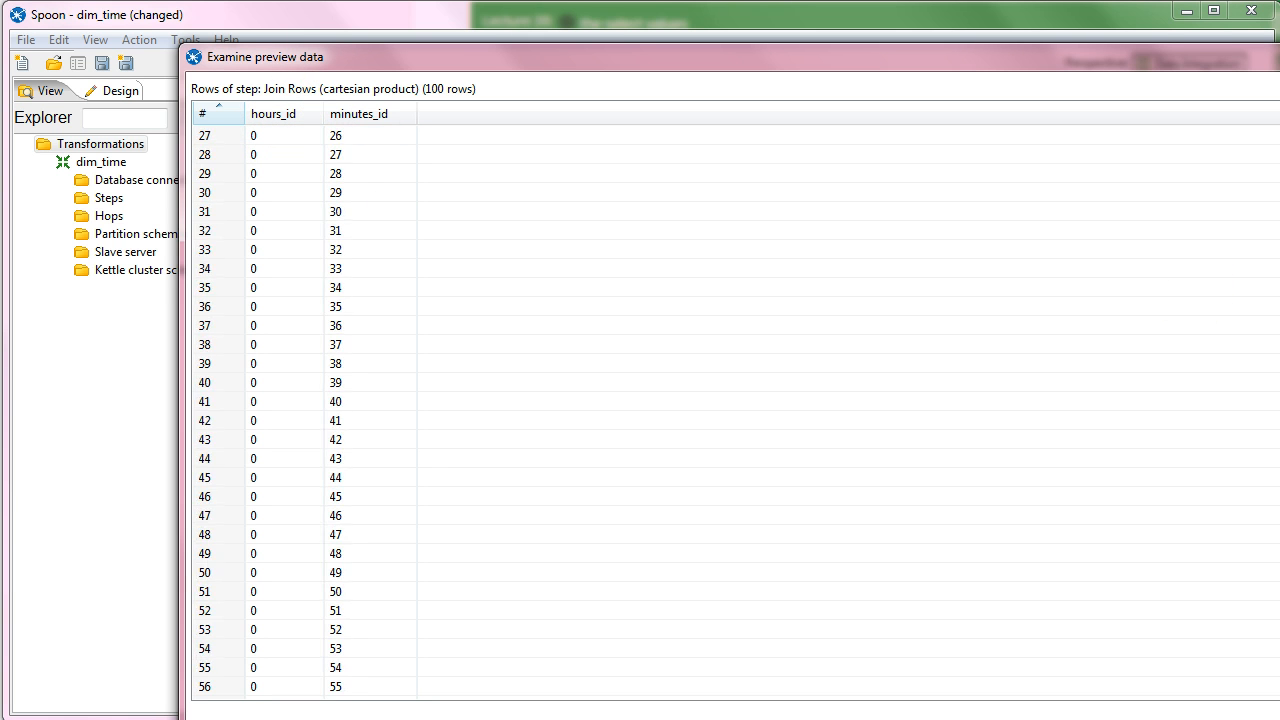
scroll("down", 3)
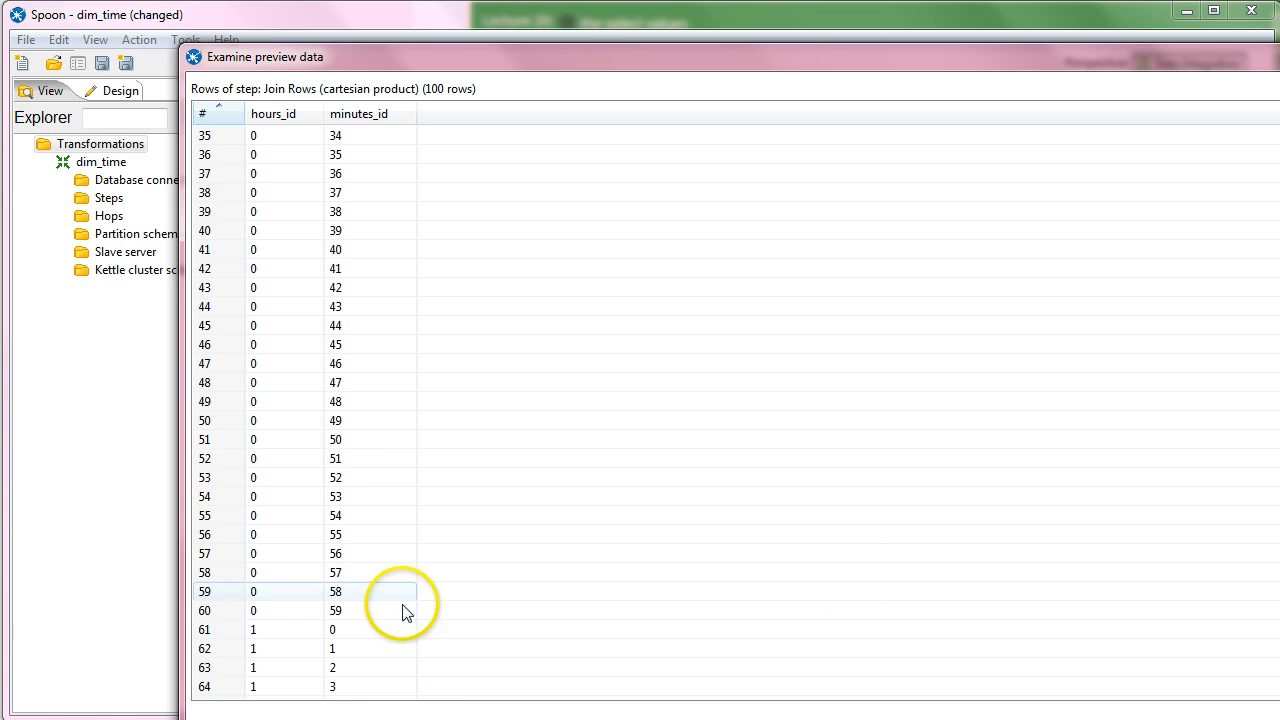
scroll("down", 3)
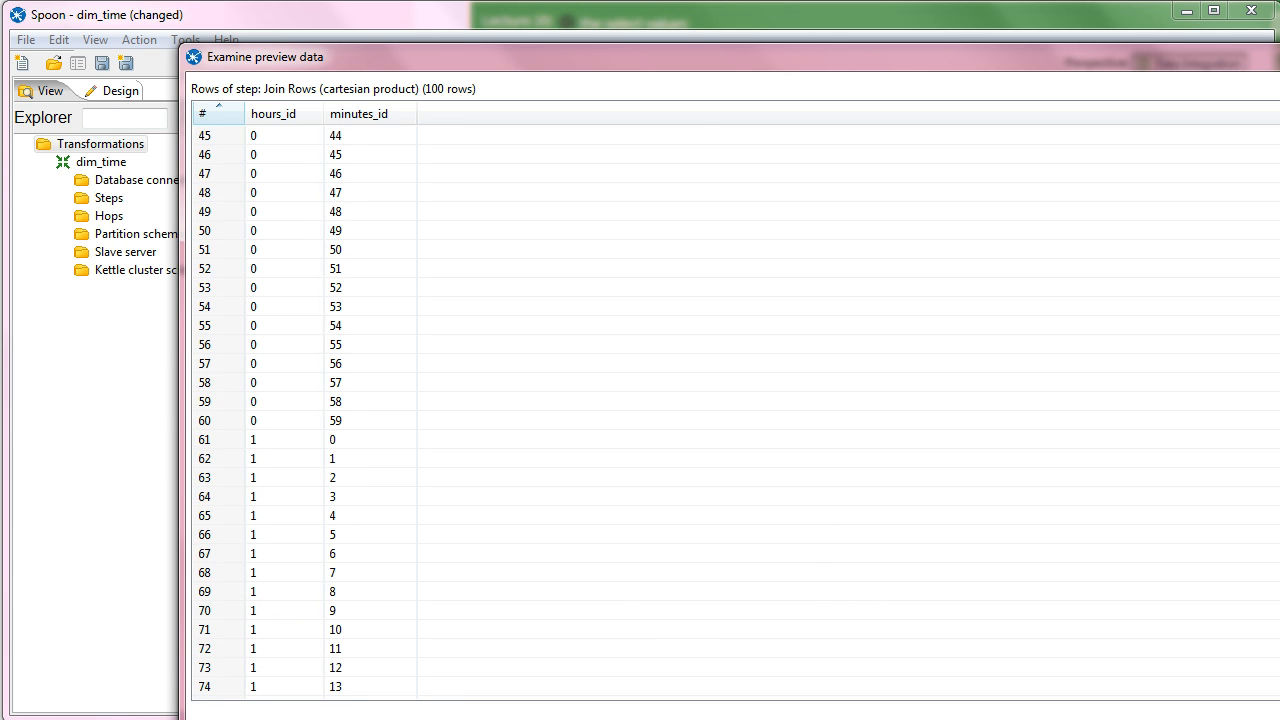
scroll("up", 3)
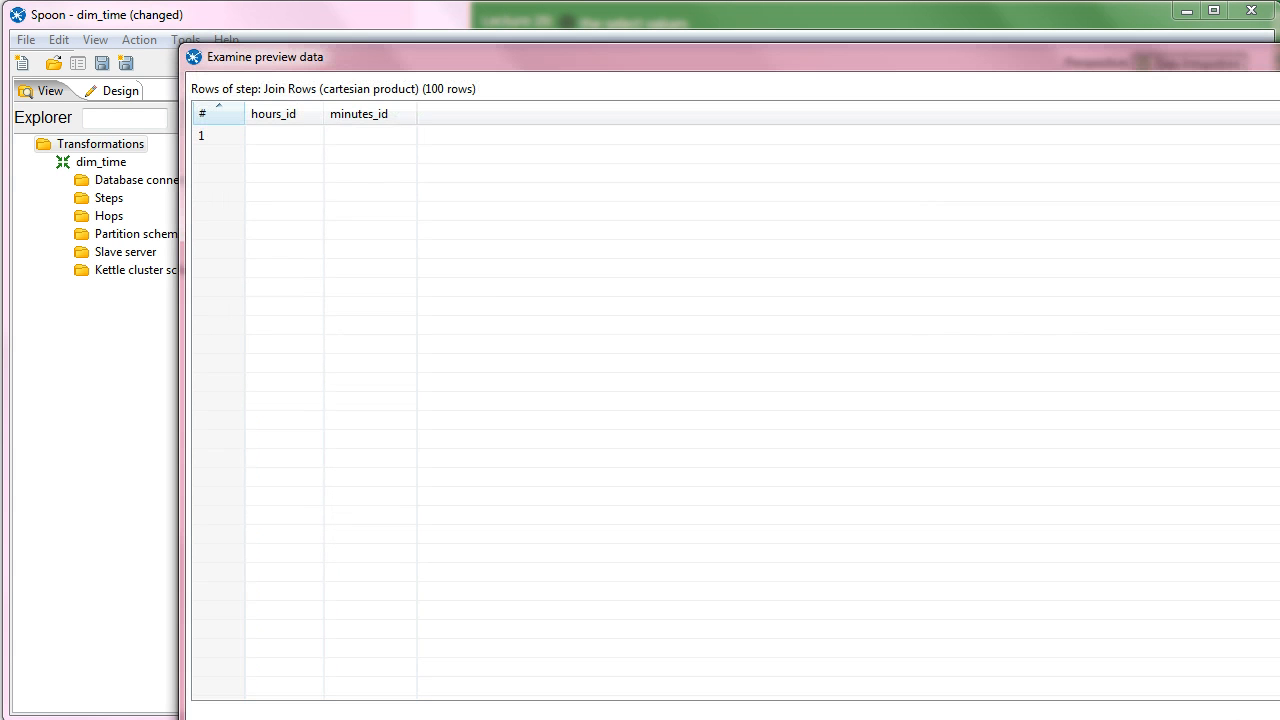
scroll("down", 3)
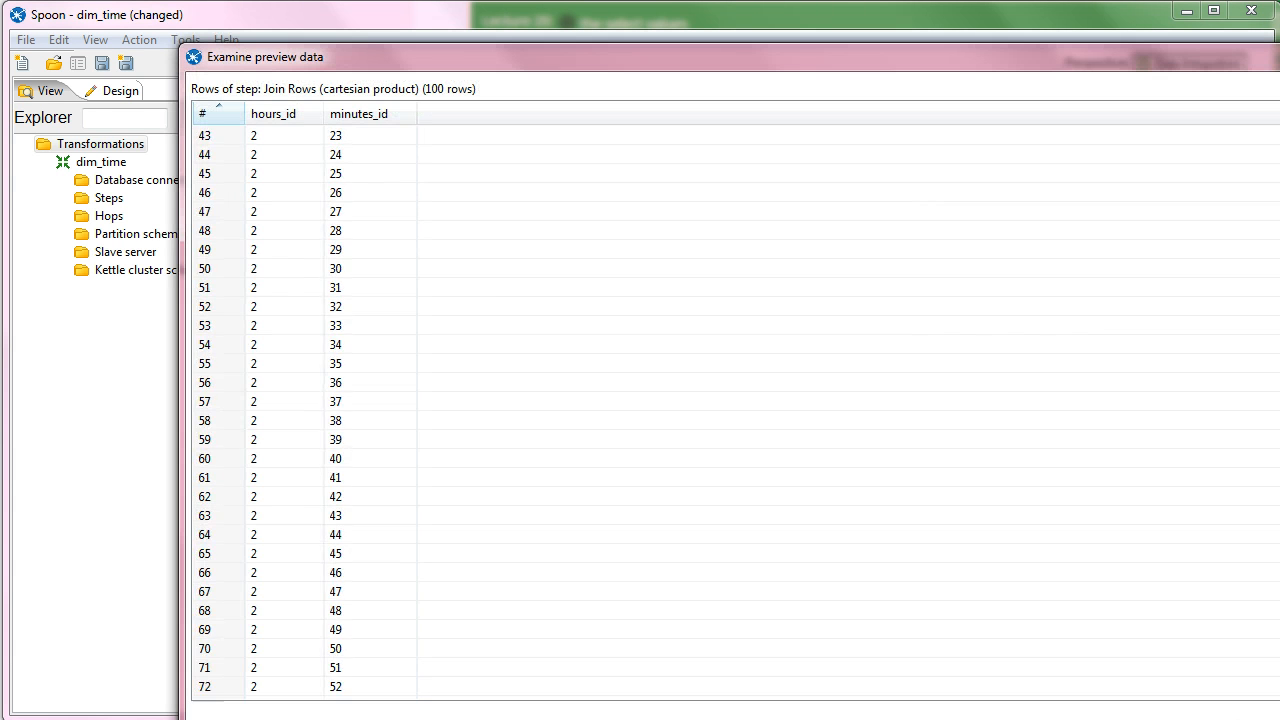
scroll("down", 3)
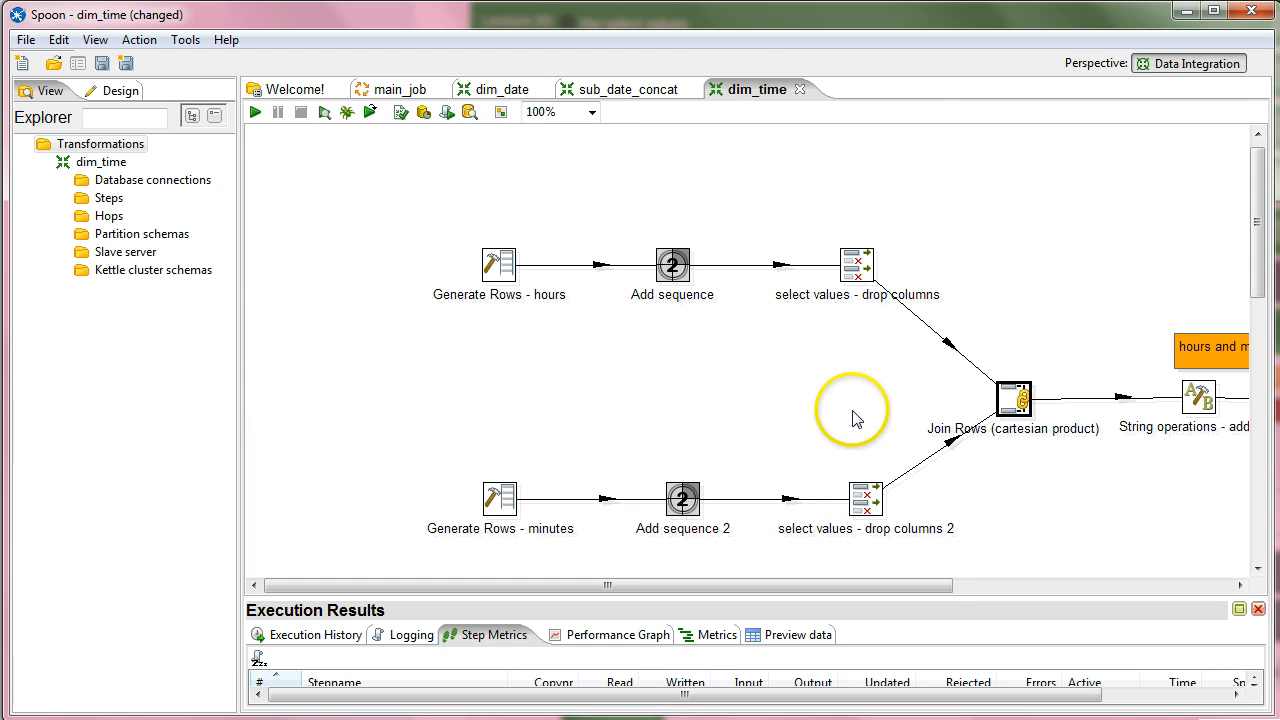
mouse_move(855, 418)
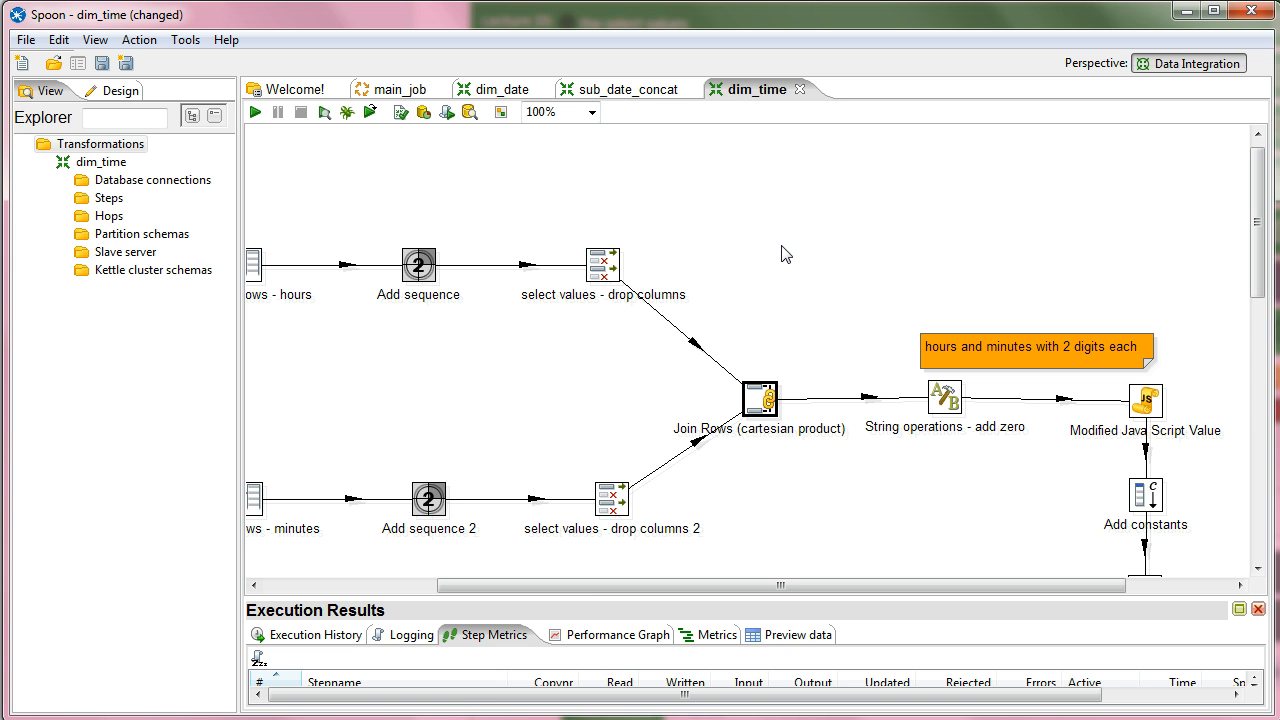
mouse_move(829, 267)
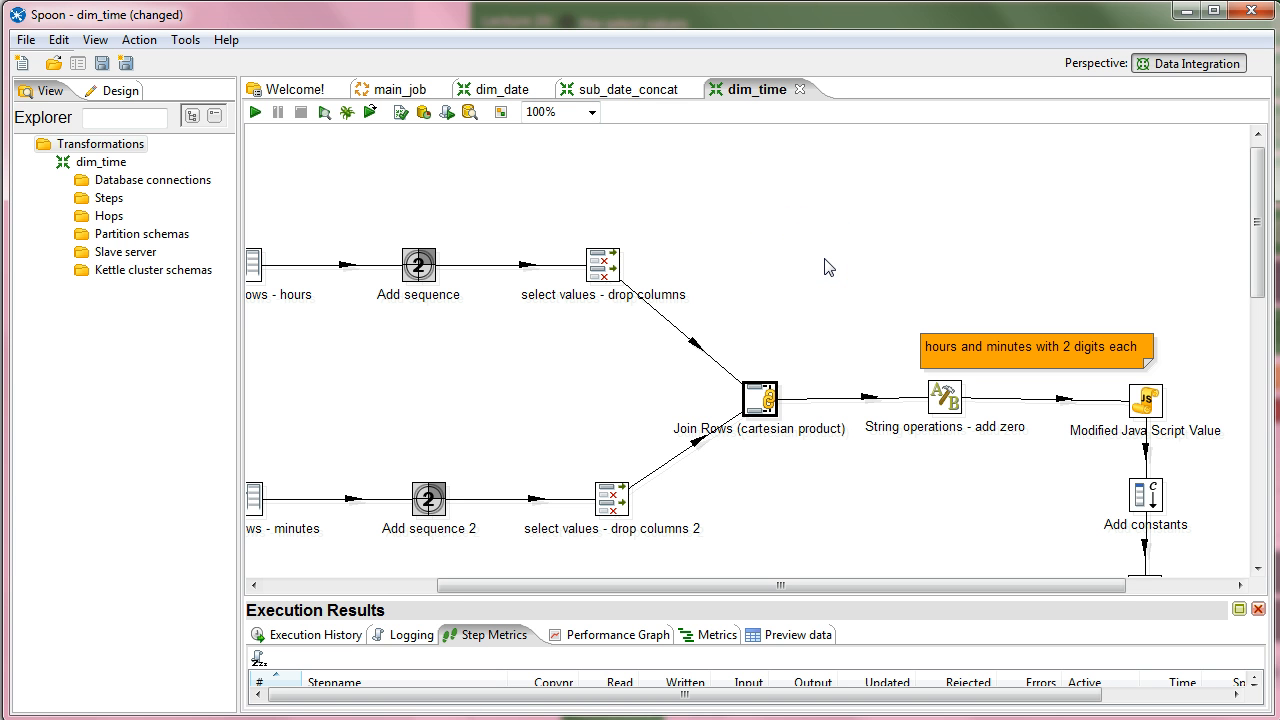
Step: Close the preview and view the String operations, Java Script and Add constants steps
left_click(985, 205)
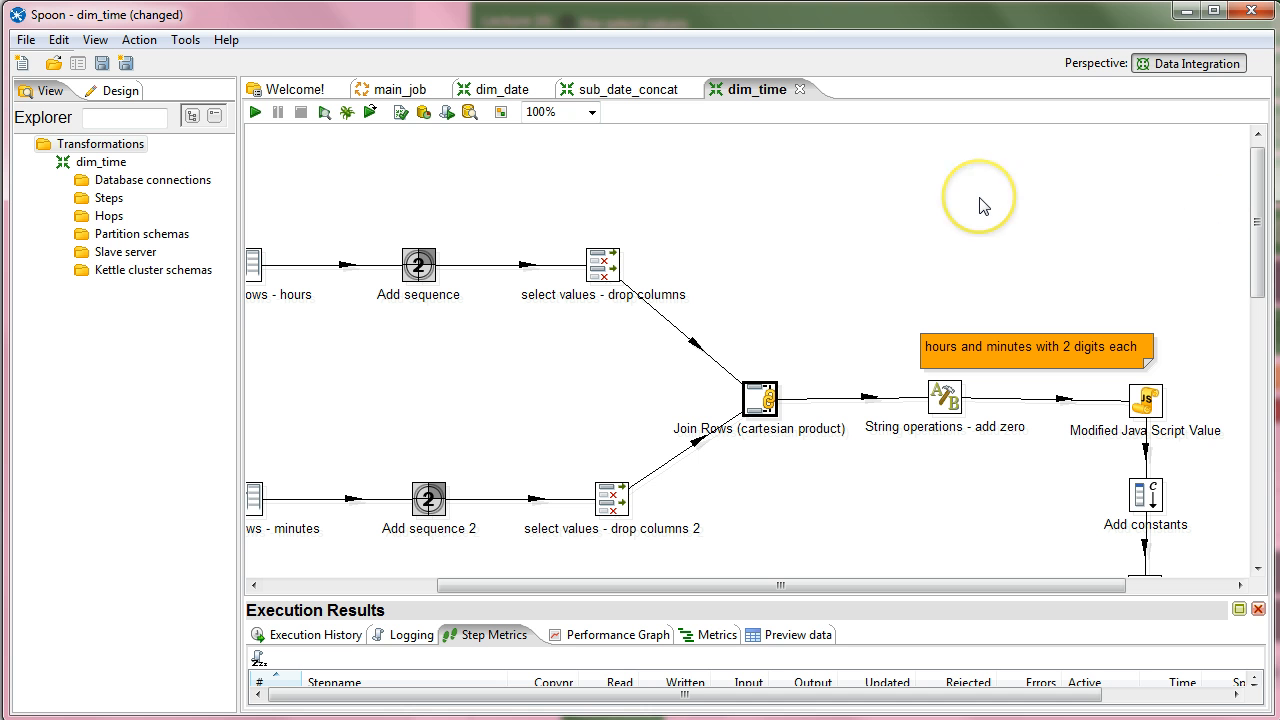